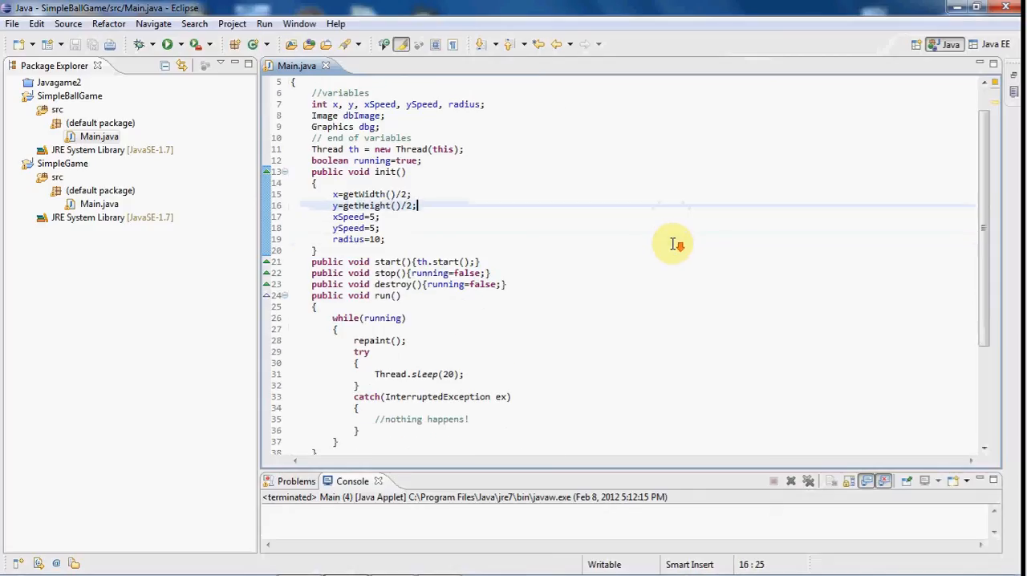
Scroll down through the Java SE Development Kit 7u2 download list in Chrome.
{"action": "scroll", "scroll_direction": "down", "scroll_amount": 3}
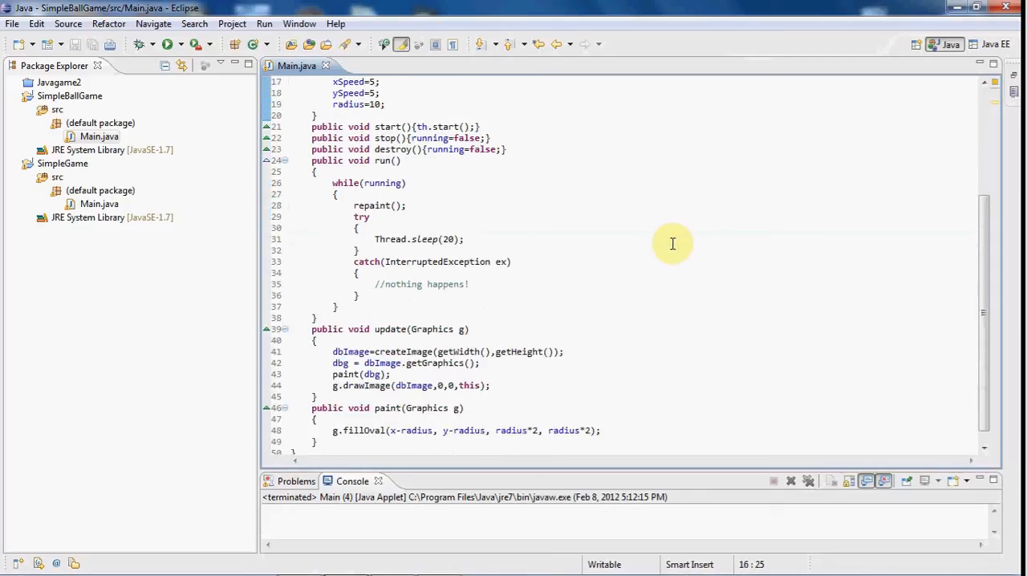
{"action": "scroll", "scroll_direction": "down", "scroll_amount": 3}
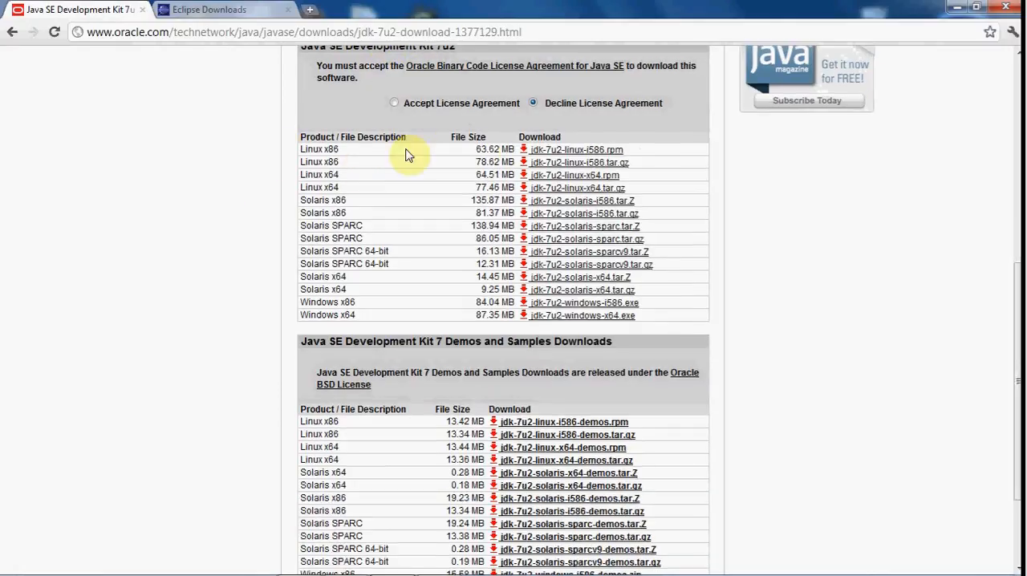
{"action": "mouse_move", "coordinate": [387, 309]}
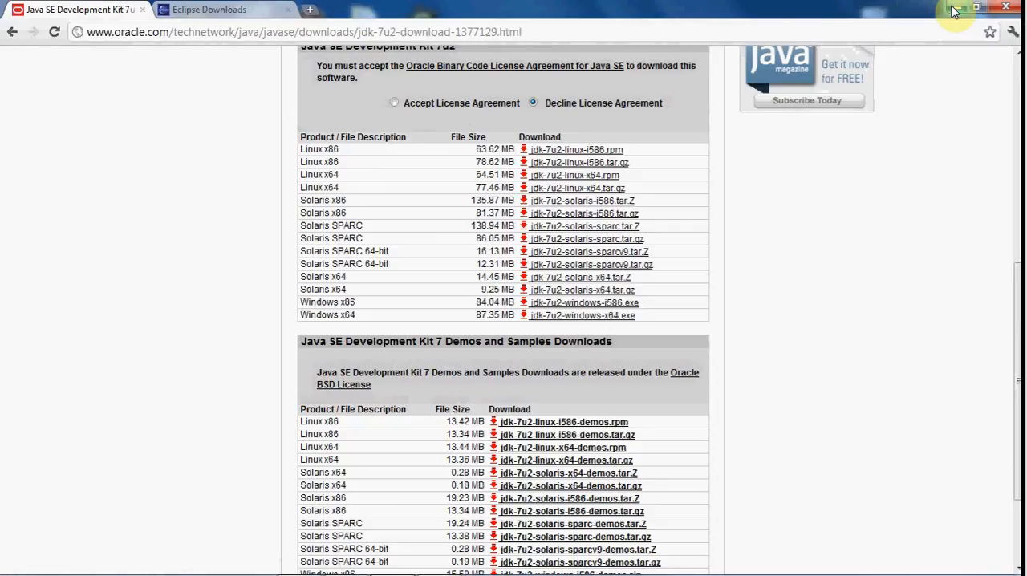
Minimize Chrome and browse to C:\Program Files\Java, showing jdk1.7.0_02, jre6 and jre7.
{"action": "left_click", "coordinate": [976, 8]}
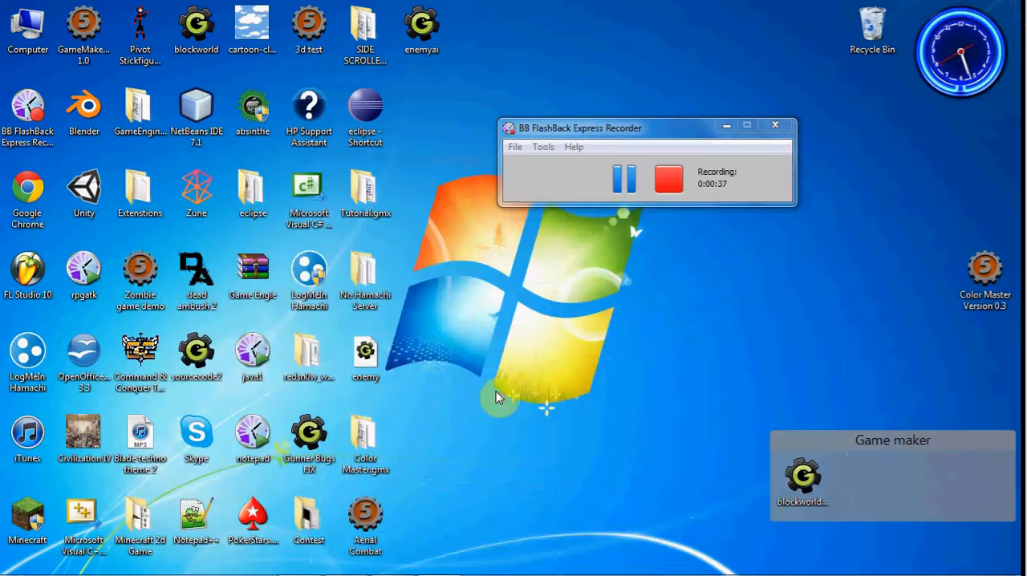
{"action": "mouse_move", "coordinate": [454, 30]}
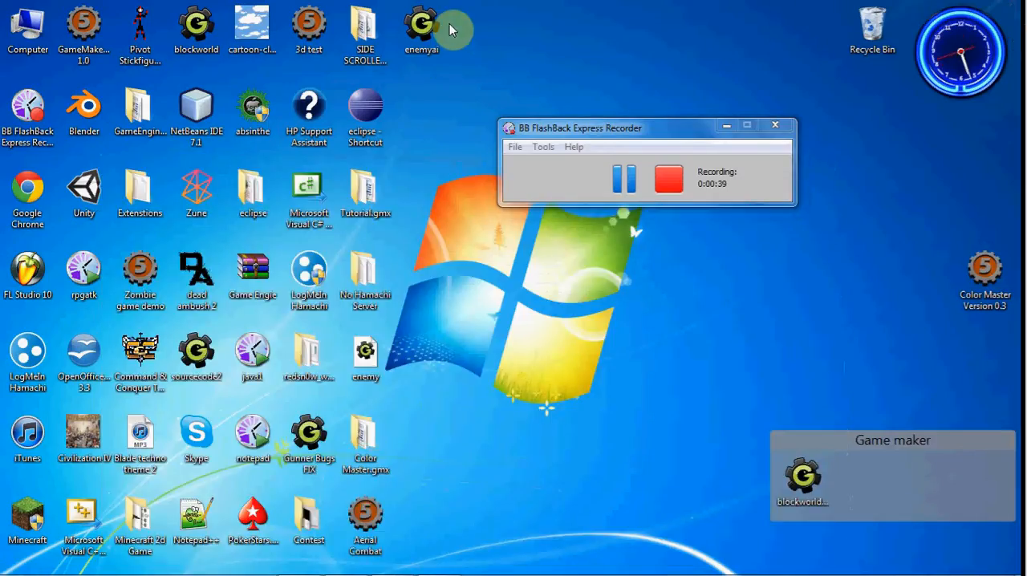
{"action": "mouse_move", "coordinate": [166, 427]}
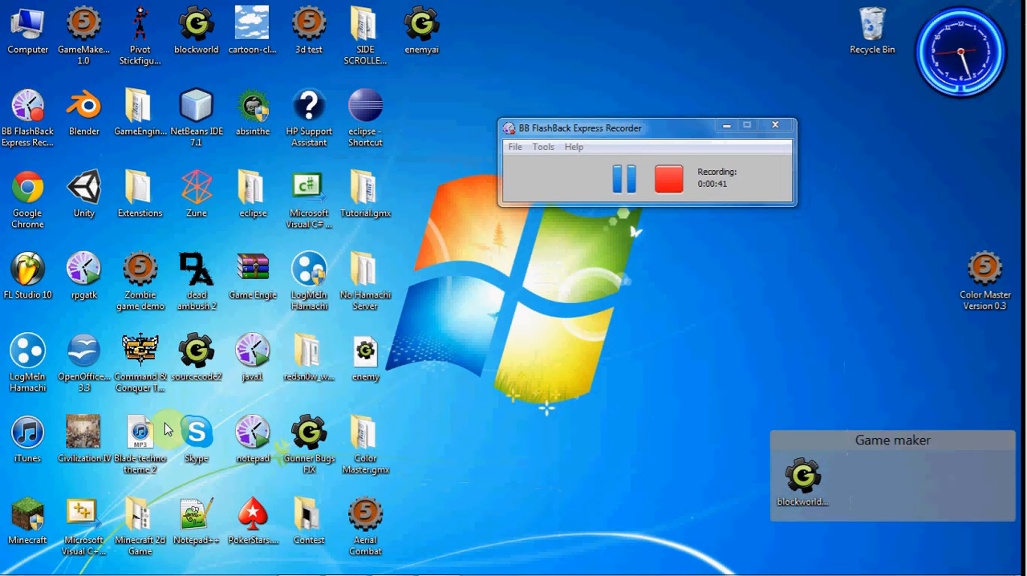
{"action": "left_click", "coordinate": [19, 561]}
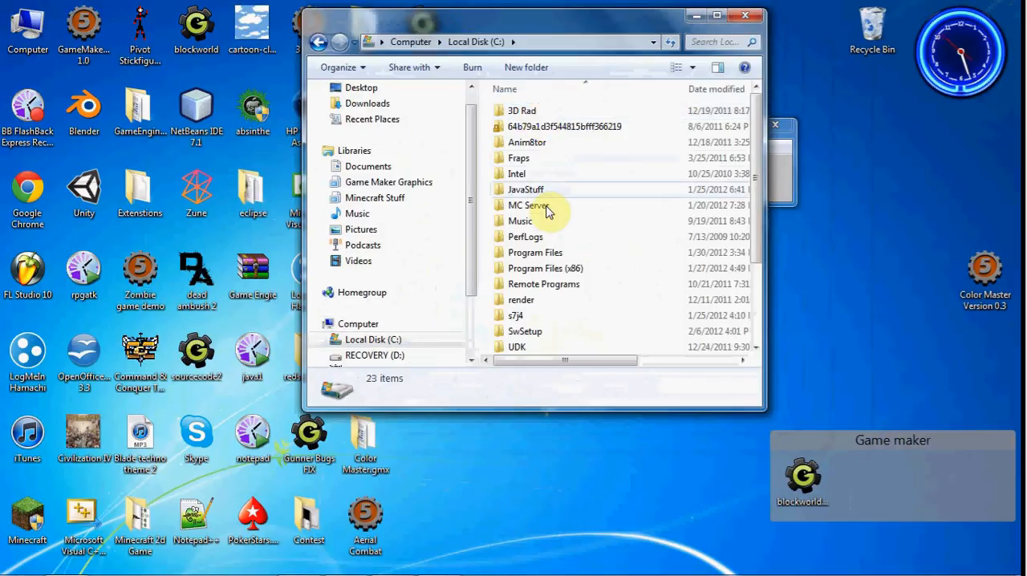
{"action": "double_click", "coordinate": [536, 252]}
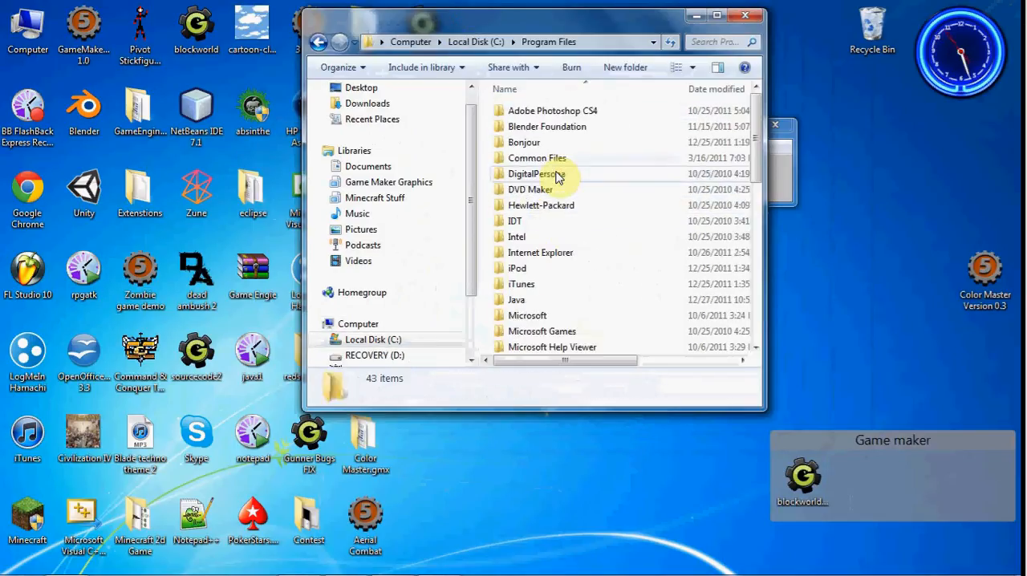
{"action": "scroll", "scroll_direction": "down", "scroll_amount": 3}
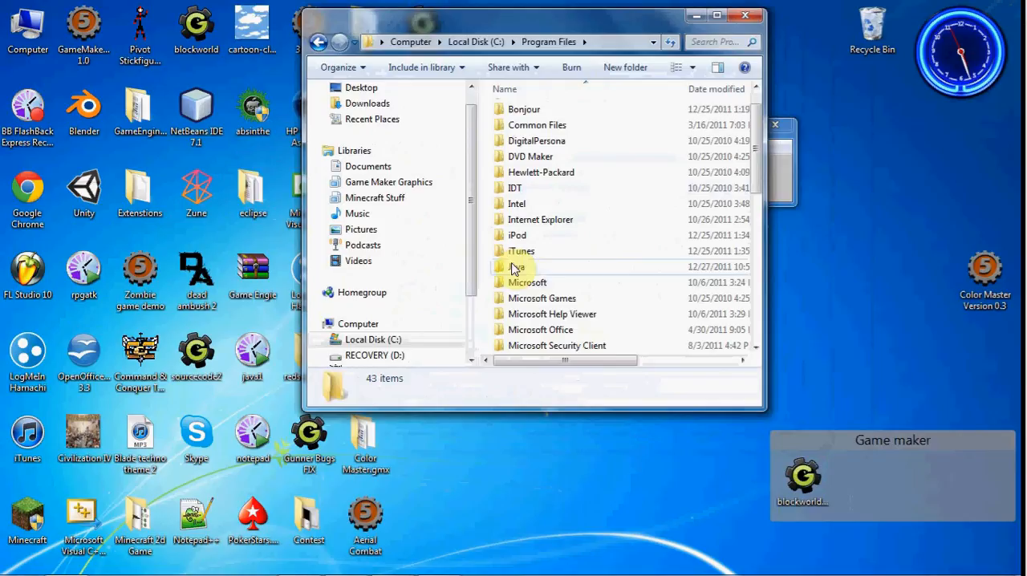
{"action": "double_click", "coordinate": [518, 266]}
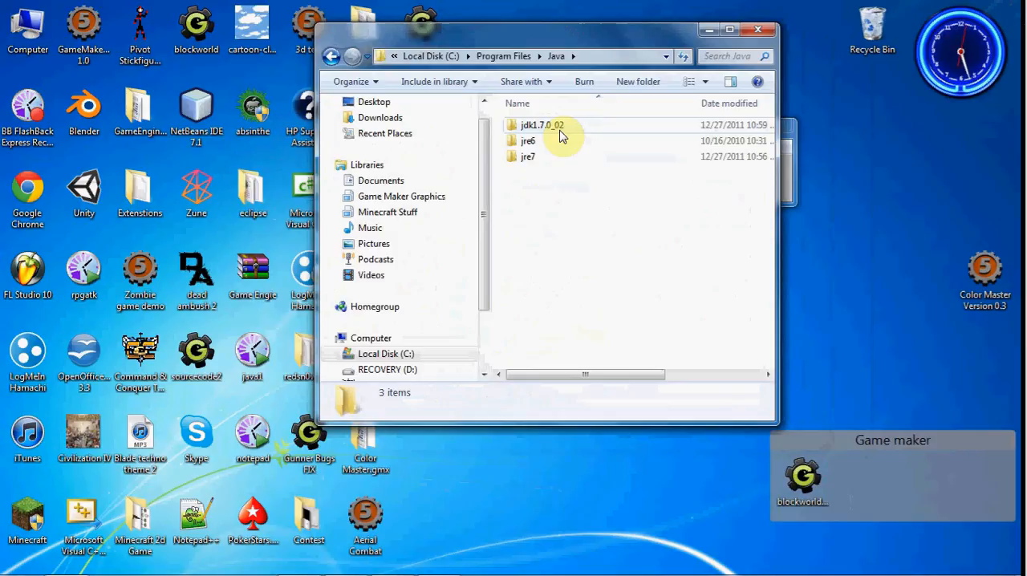
{"action": "mouse_move", "coordinate": [584, 130]}
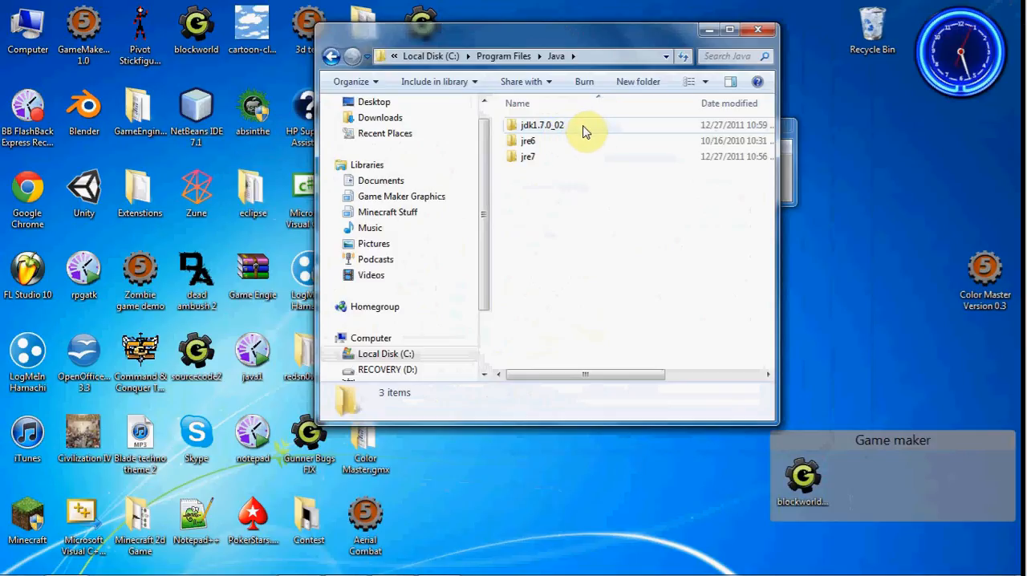
Read the appletviewer Properties location: C:\Program Files\Java\jdk1.7.0_02\bin, then close the dialog.
{"action": "double_click", "coordinate": [542, 124]}
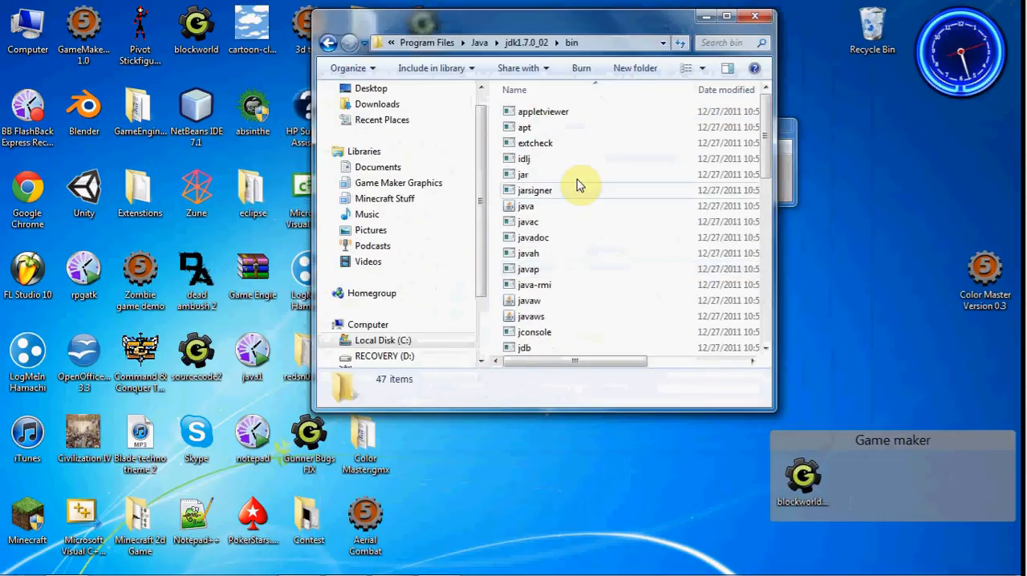
{"action": "right_click", "coordinate": [543, 111]}
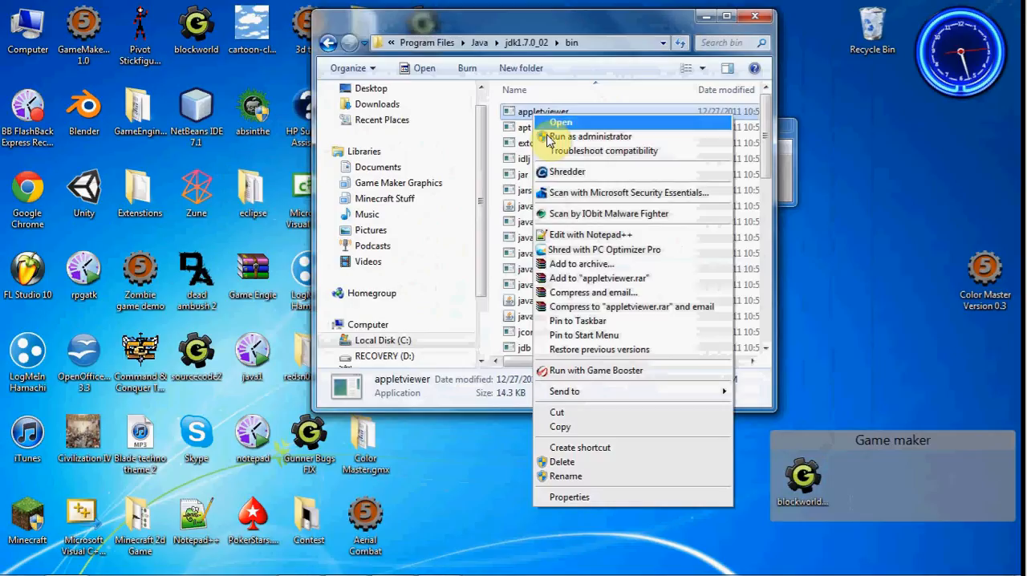
{"action": "left_click", "coordinate": [569, 497]}
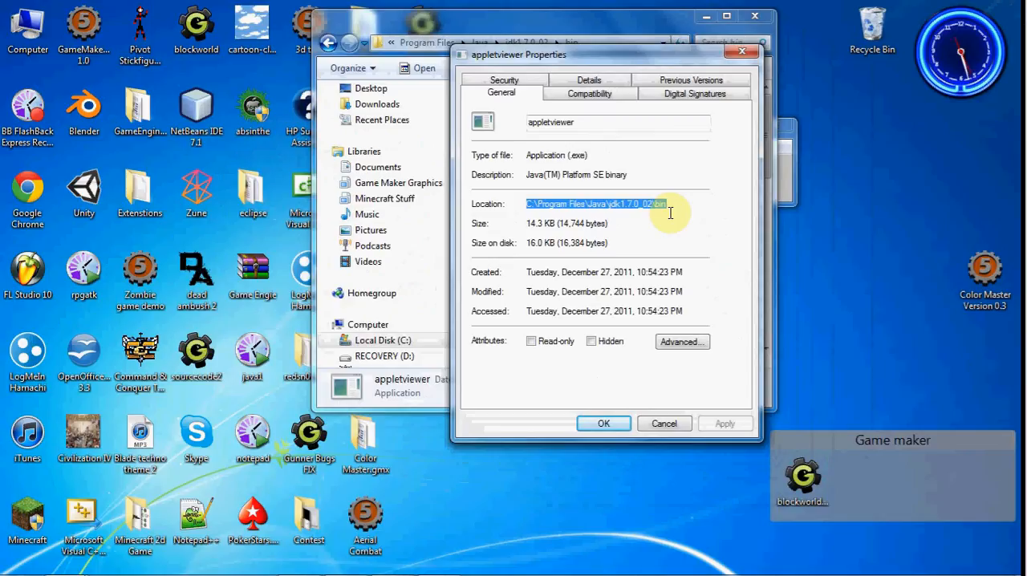
{"action": "left_click", "coordinate": [664, 423]}
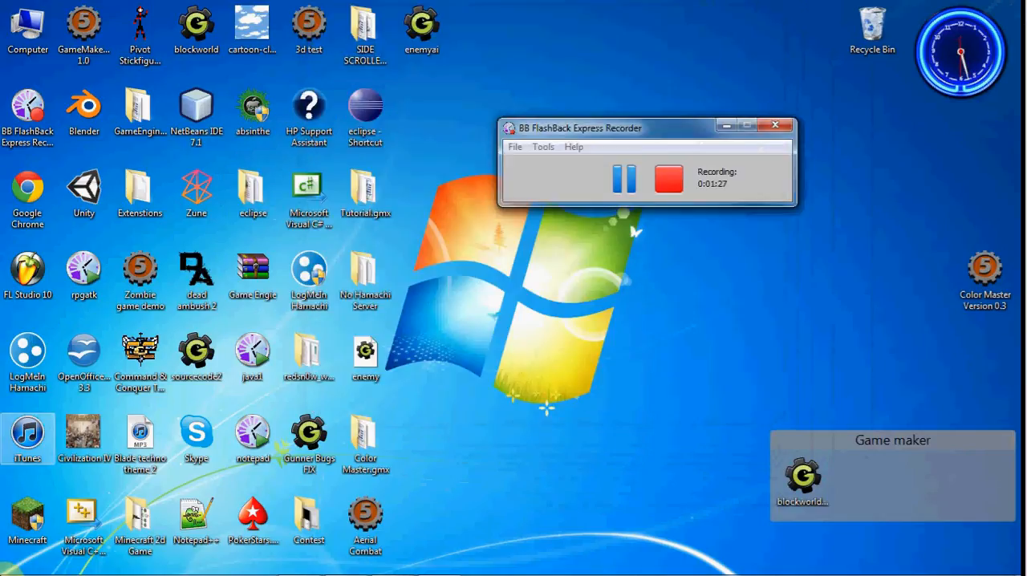
From Start, open Computer's Properties, then the Advanced tab of System Properties.
{"action": "left_click", "coordinate": [18, 560]}
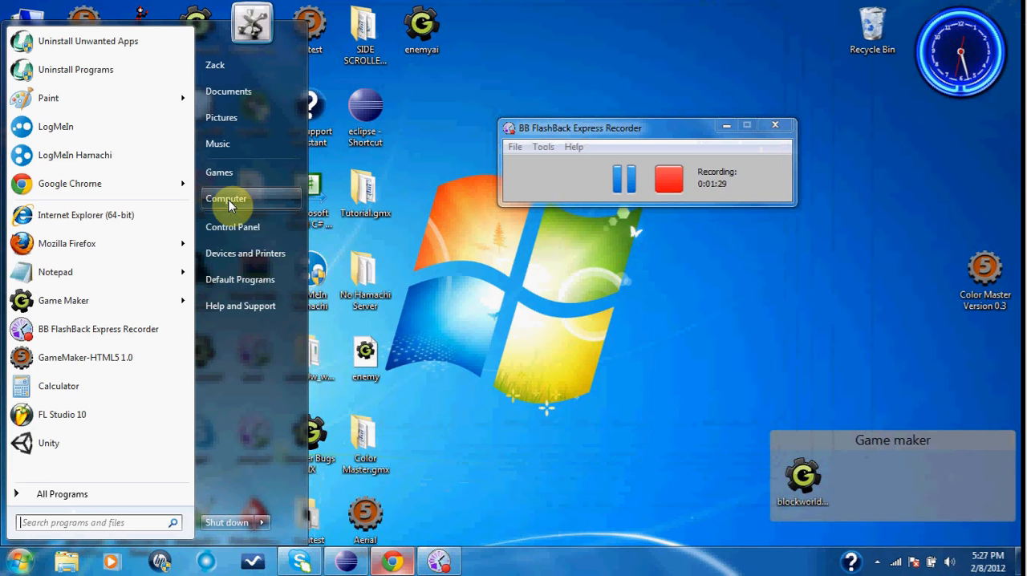
{"action": "right_click", "coordinate": [226, 198]}
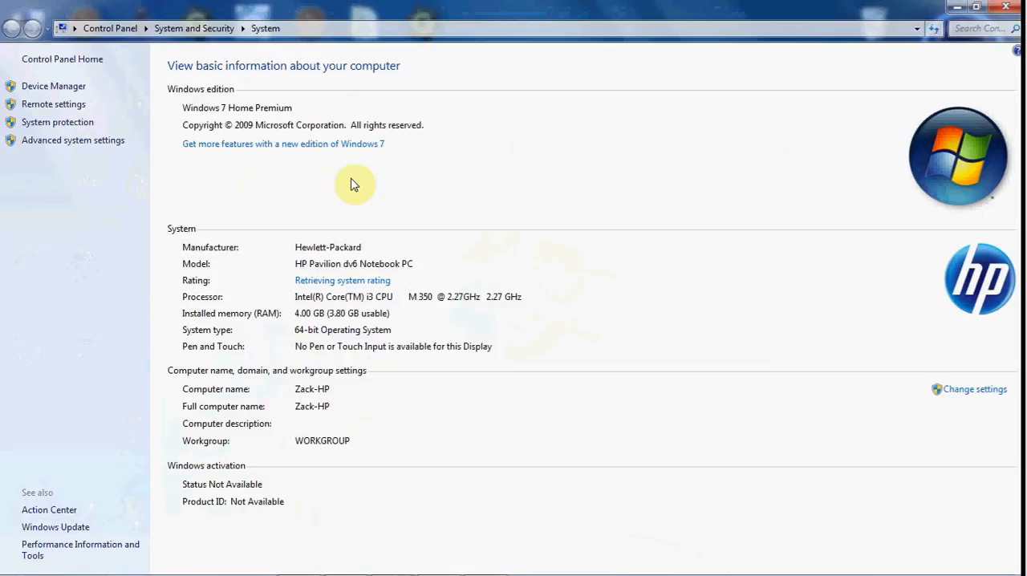
{"action": "mouse_move", "coordinate": [73, 140]}
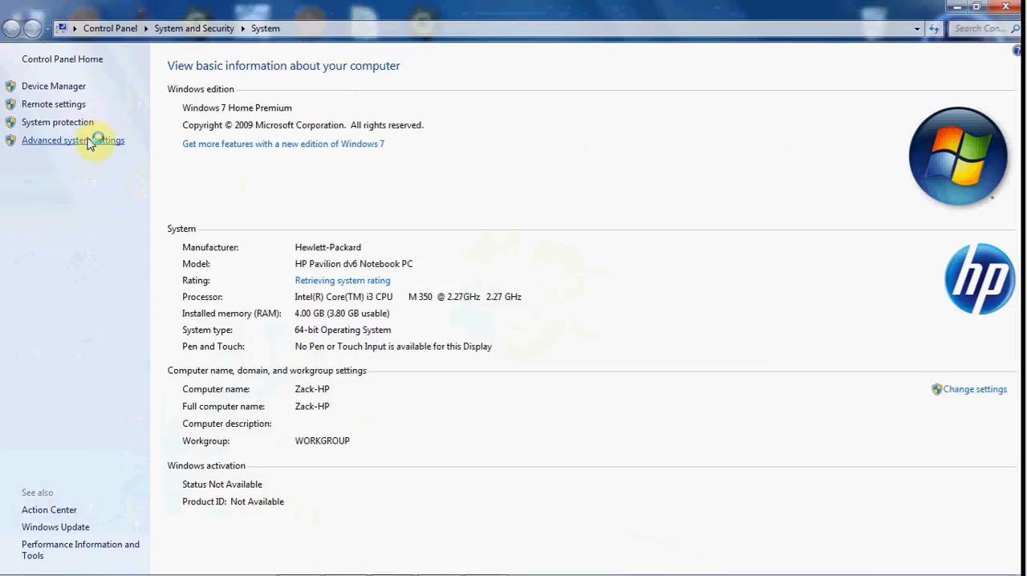
{"action": "mouse_move", "coordinate": [325, 180]}
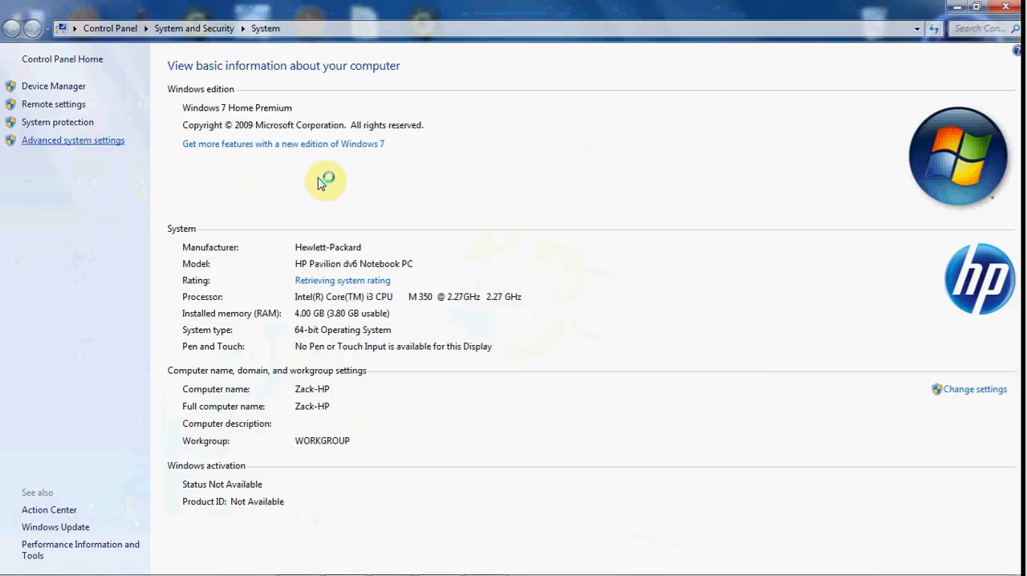
{"action": "left_click", "coordinate": [73, 139]}
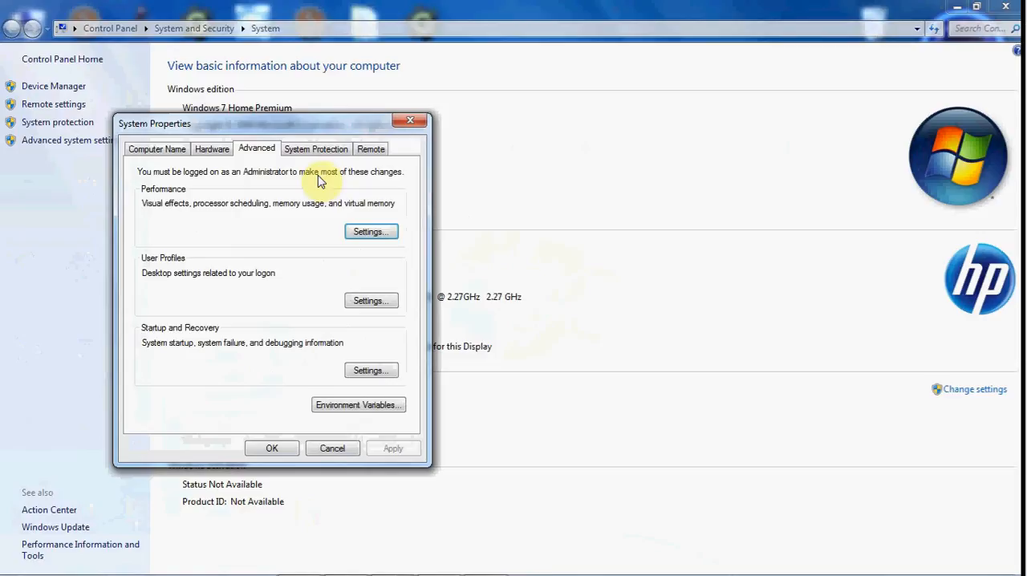
{"action": "left_click_drag", "start_coordinate": [154, 124], "coordinate": [360, 71]}
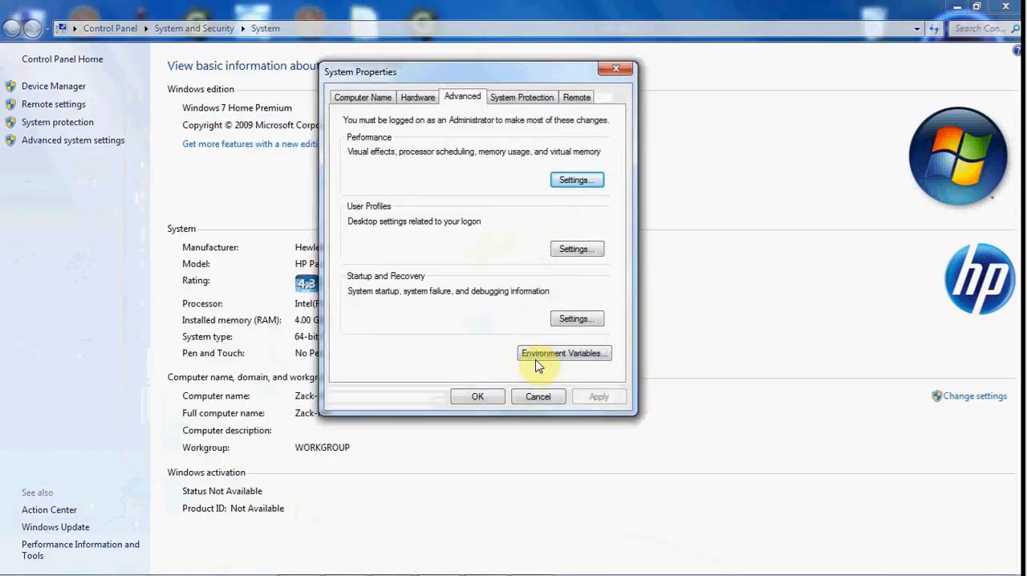
Create user variable 'path' with value C:\Program Files\Java\jdk1.7.0_92\bin and confirm it.
{"action": "left_click", "coordinate": [563, 353]}
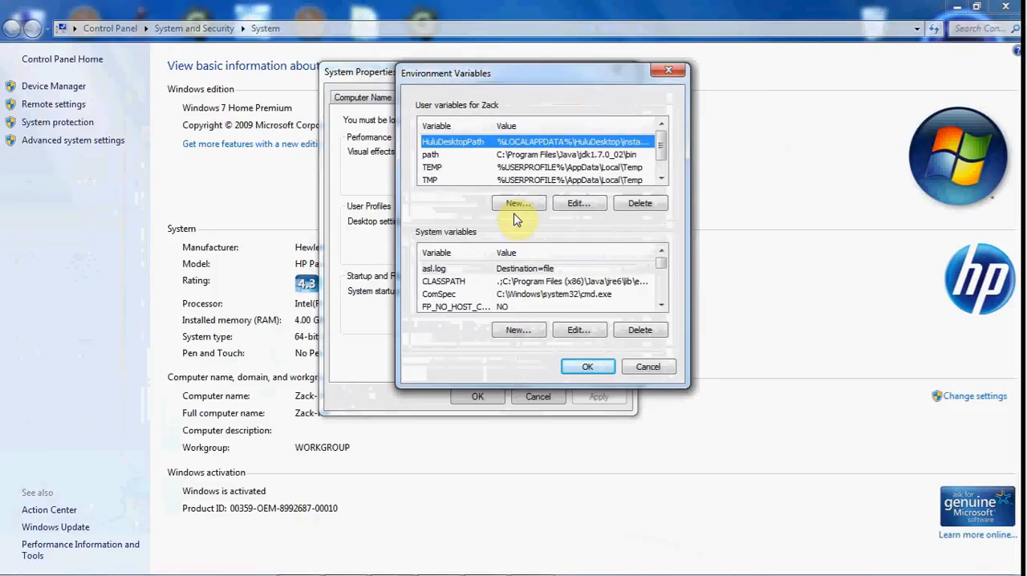
{"action": "left_click", "coordinate": [518, 203]}
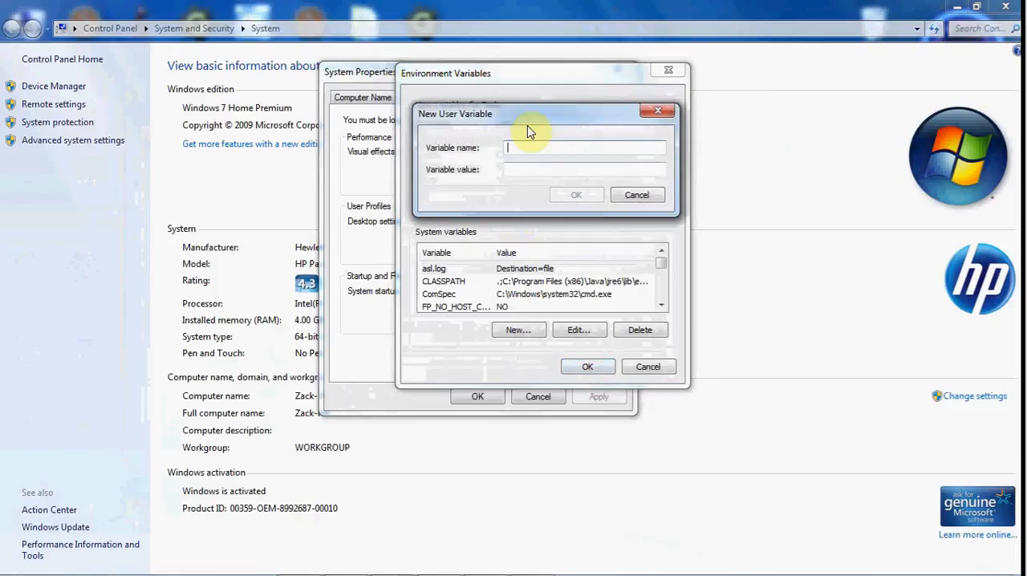
{"action": "type", "text": "path"}
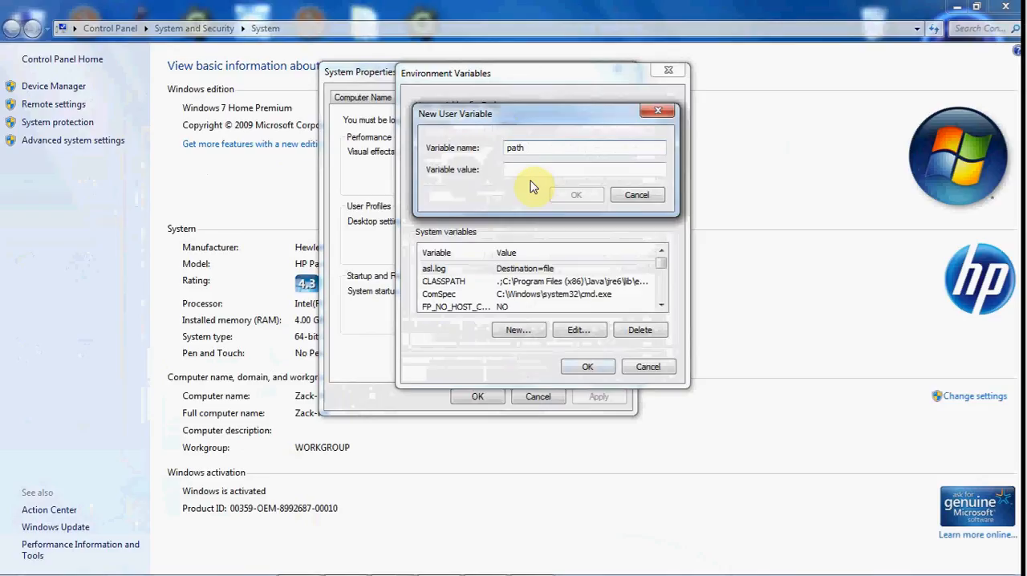
{"action": "type", "text": "C:\\Program Files\\Java\\jdk1.7.0_92\\bin"}
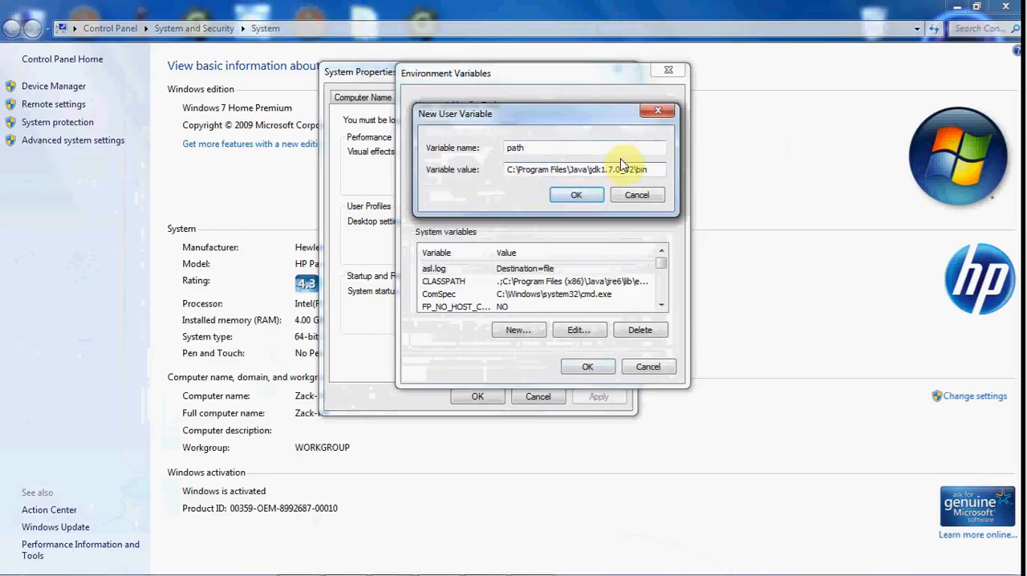
{"action": "left_click", "coordinate": [577, 195]}
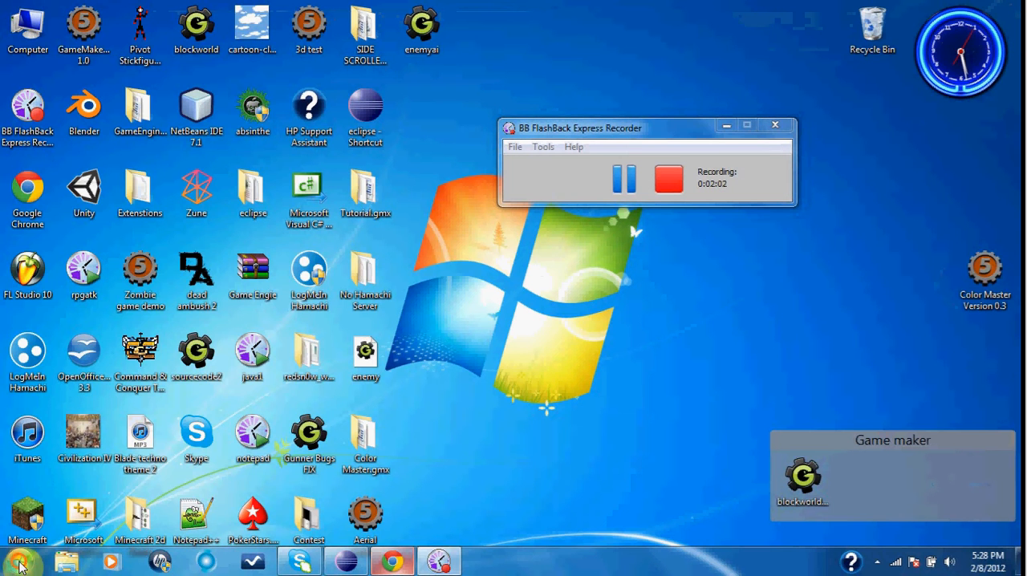
Launch Command Prompt from Start and scroll through javac's printed usage options.
{"action": "left_click", "coordinate": [20, 560]}
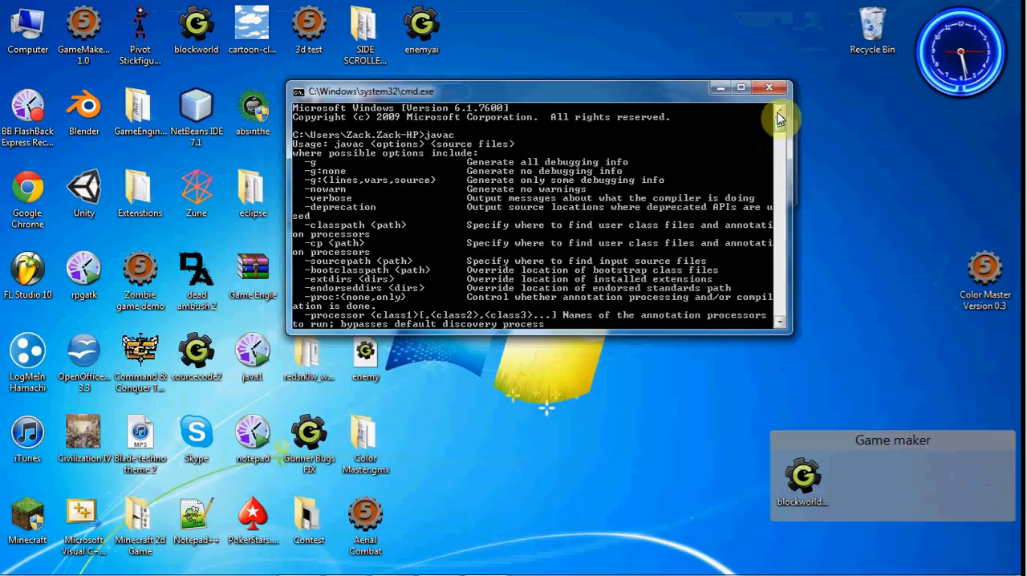
{"action": "scroll", "scroll_direction": "down", "scroll_amount": 3}
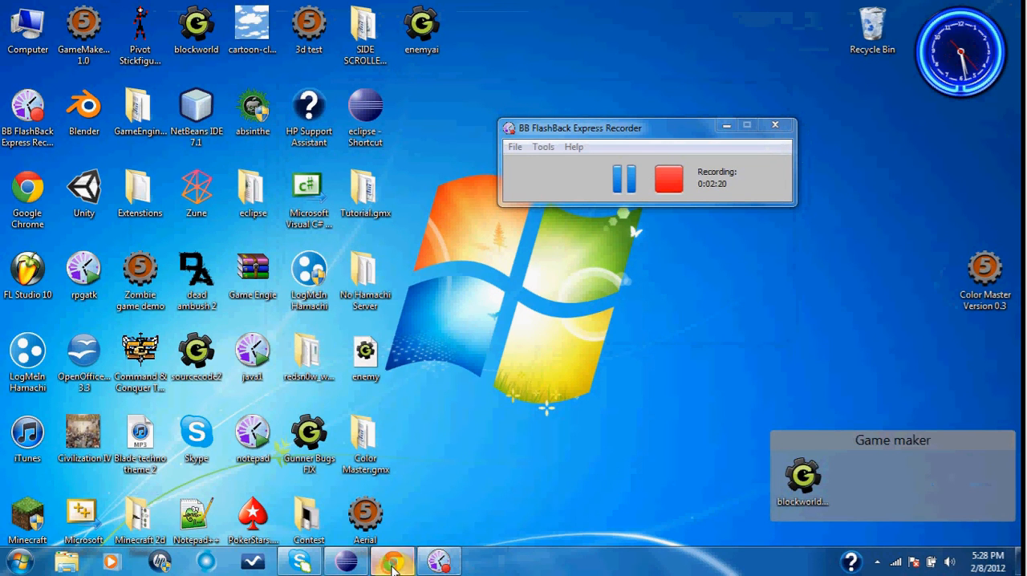
{"action": "left_click", "coordinate": [392, 561]}
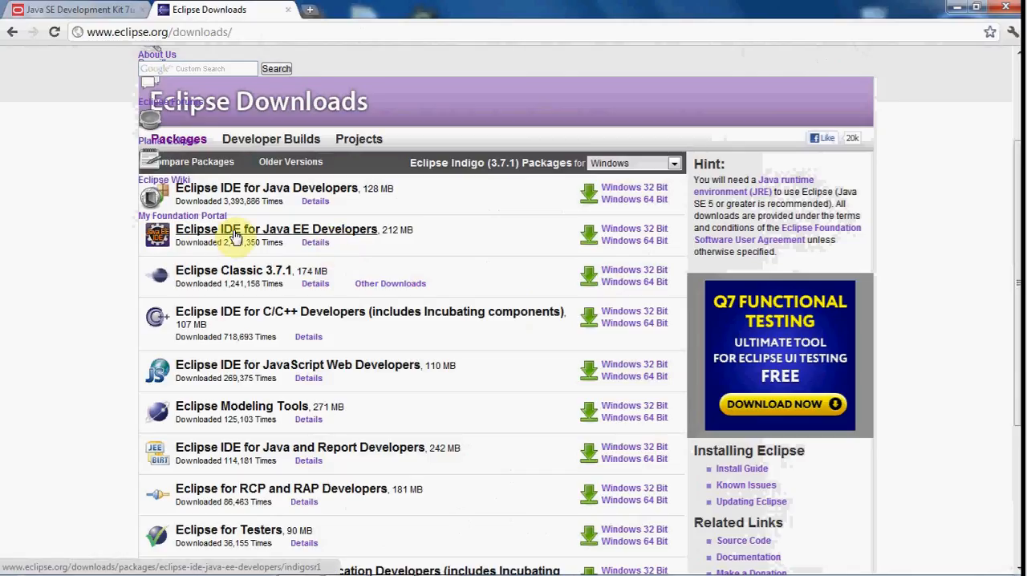
{"action": "mouse_move", "coordinate": [406, 232]}
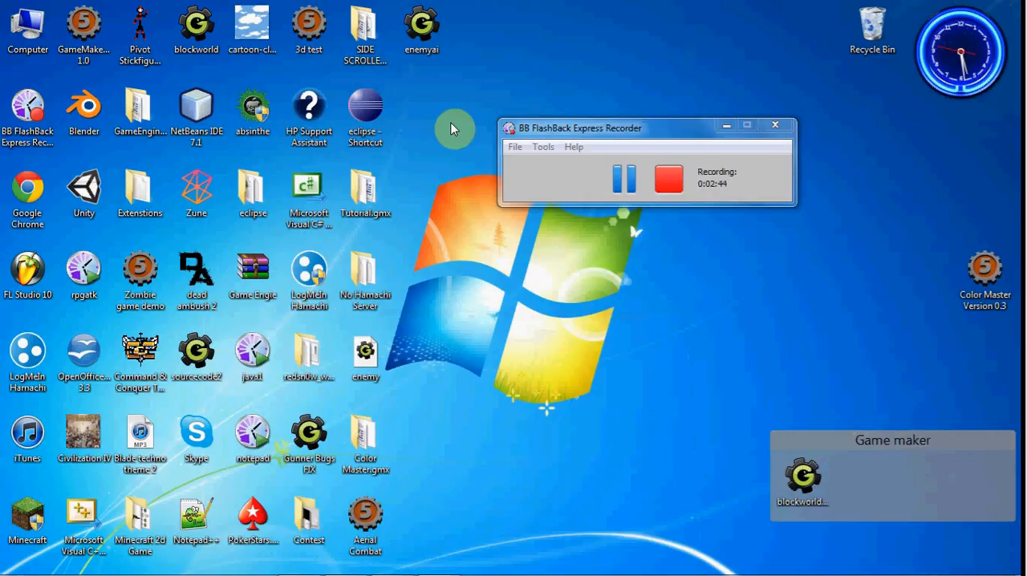
{"action": "mouse_move", "coordinate": [452, 147]}
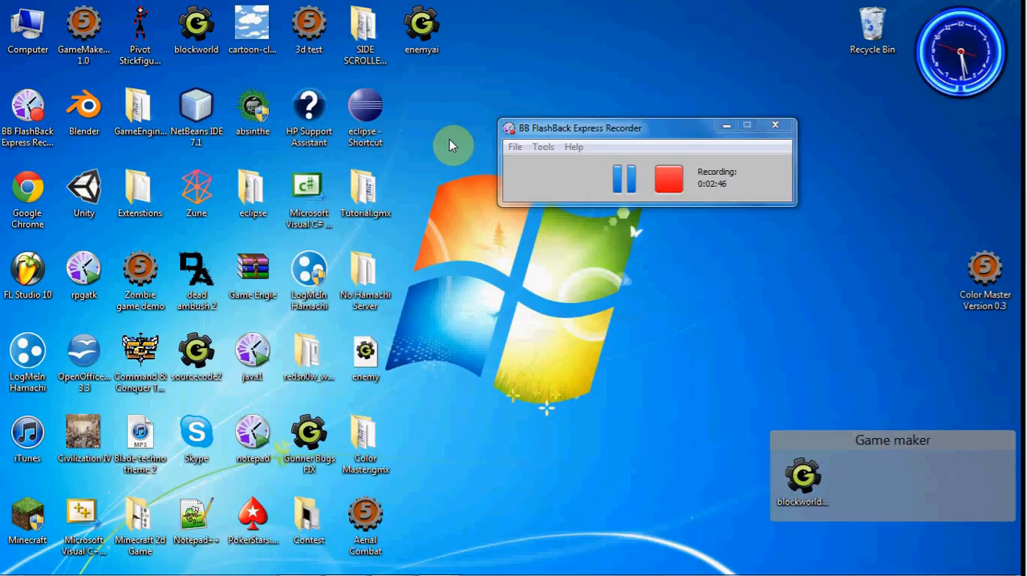